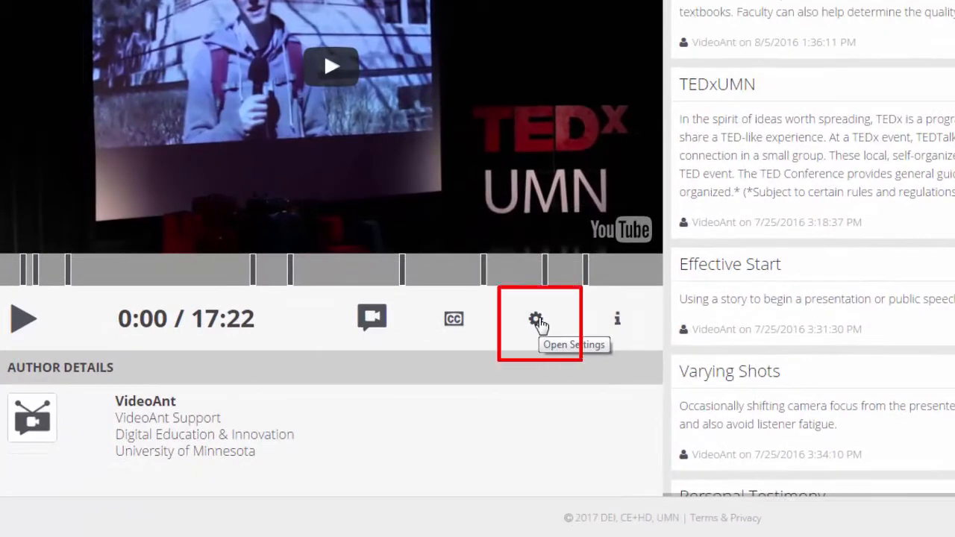
# - Open the ant's settings and expand its Embed & Export options
pyautogui.click(538, 318)
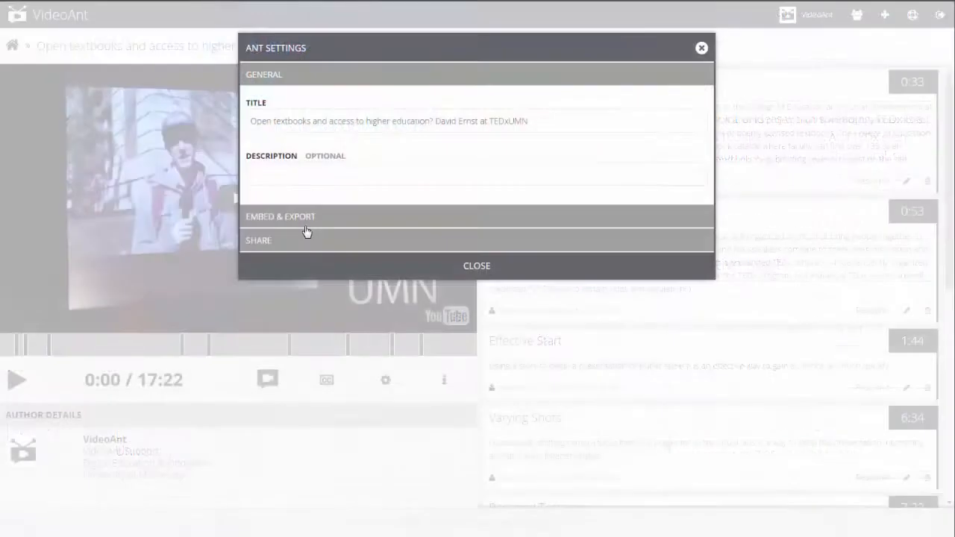
pyautogui.click(281, 216)
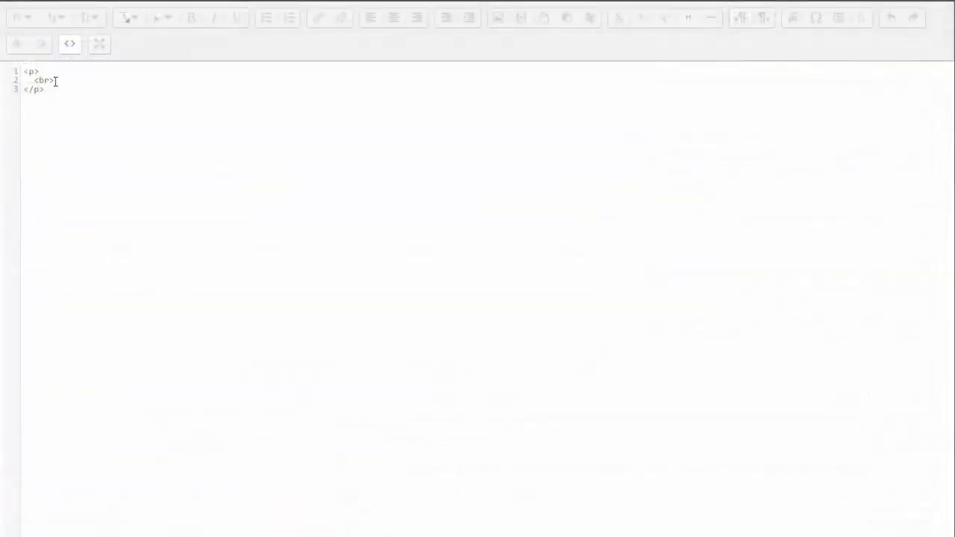
# - Paste the copied iframe embed code into the HTML source after <br>
pyautogui.rightClick(55, 81)
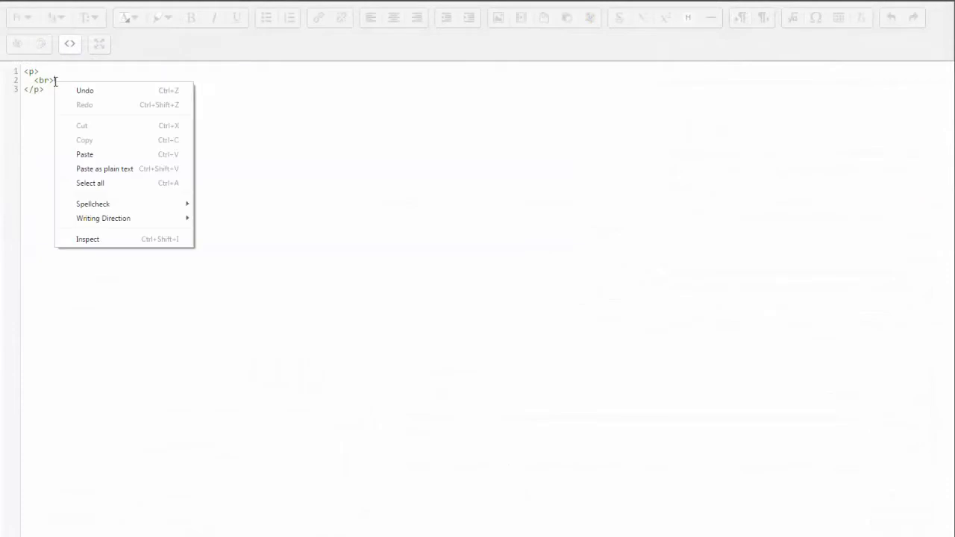
pyautogui.click(84, 154)
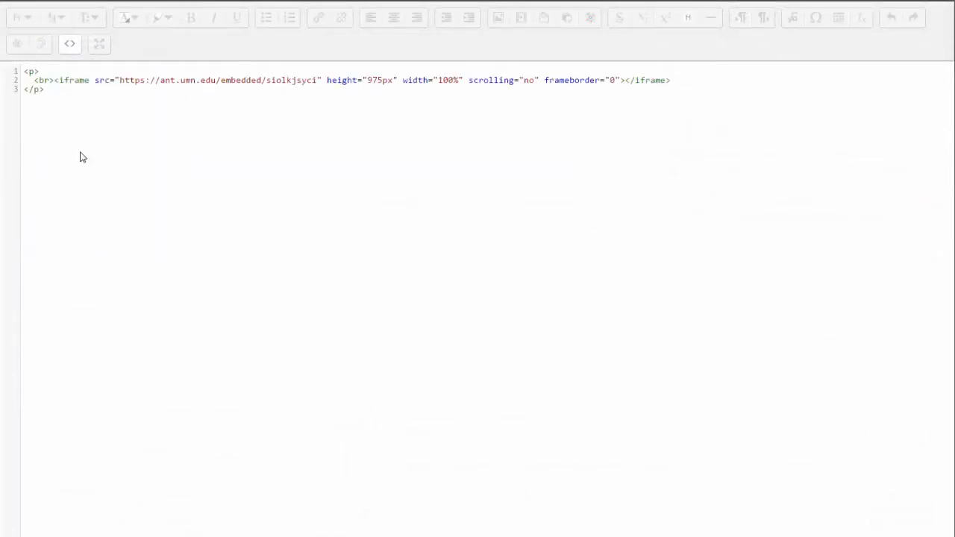
pyautogui.click(69, 44)
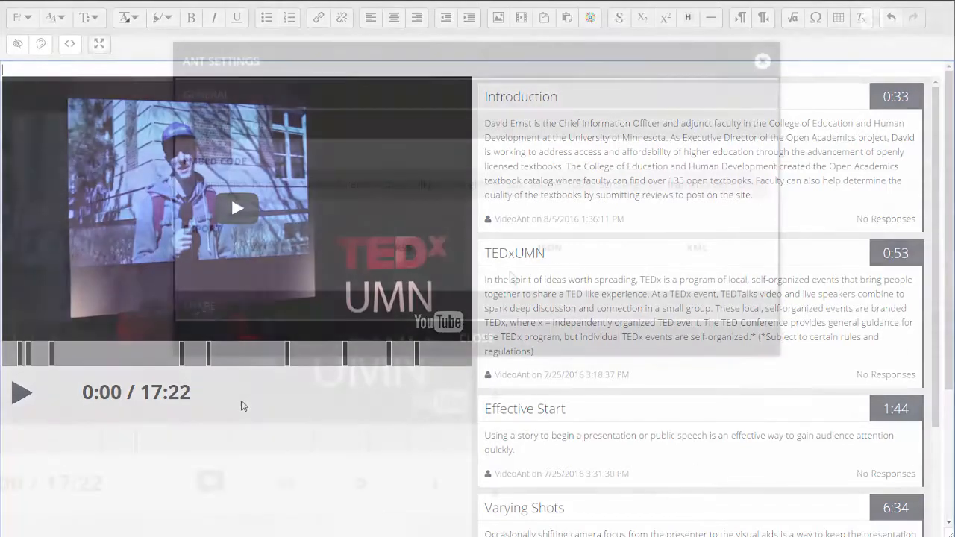
# - Show the ant's Share options and copy its Share URL
pyautogui.click(227, 125)
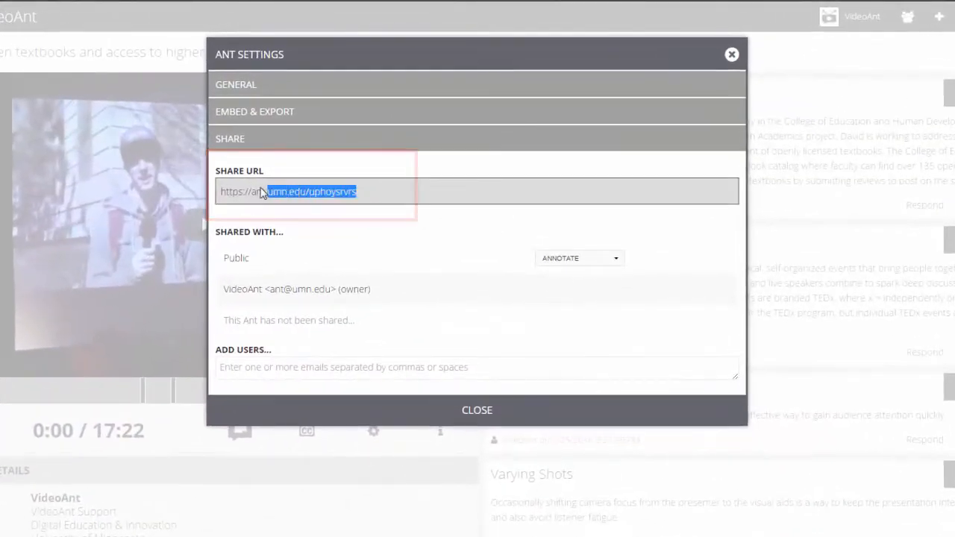
pyautogui.rightClick(298, 192)
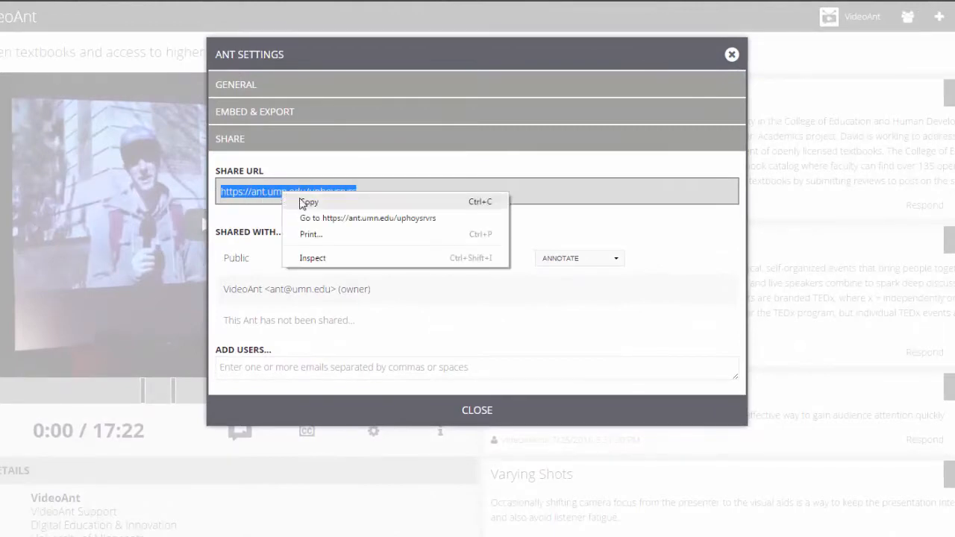
pyautogui.rightClick(174, 163)
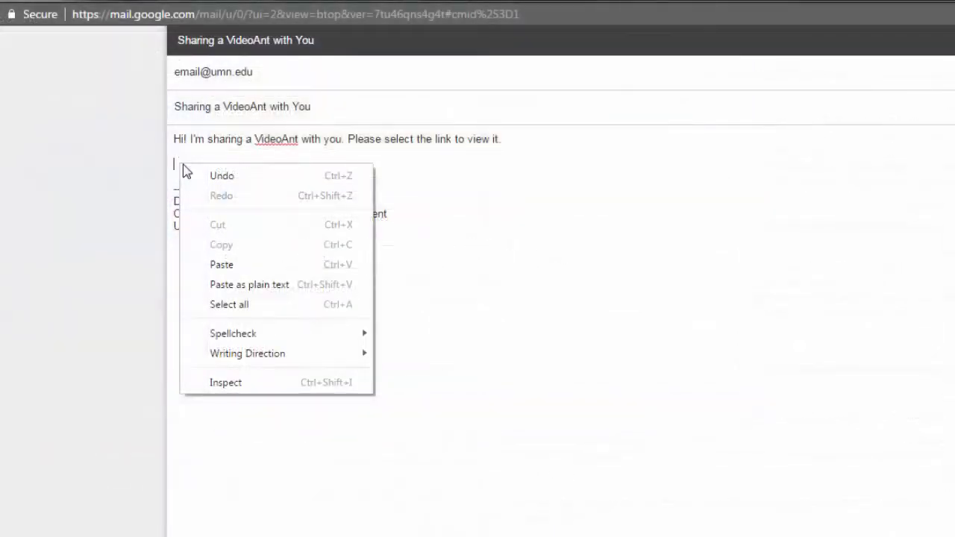
pyautogui.click(222, 264)
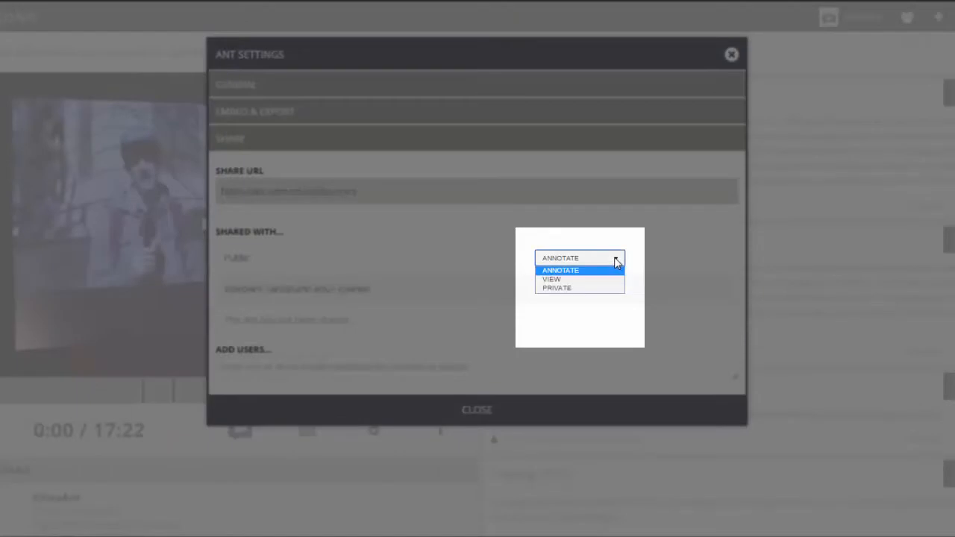
pyautogui.moveTo(623, 276)
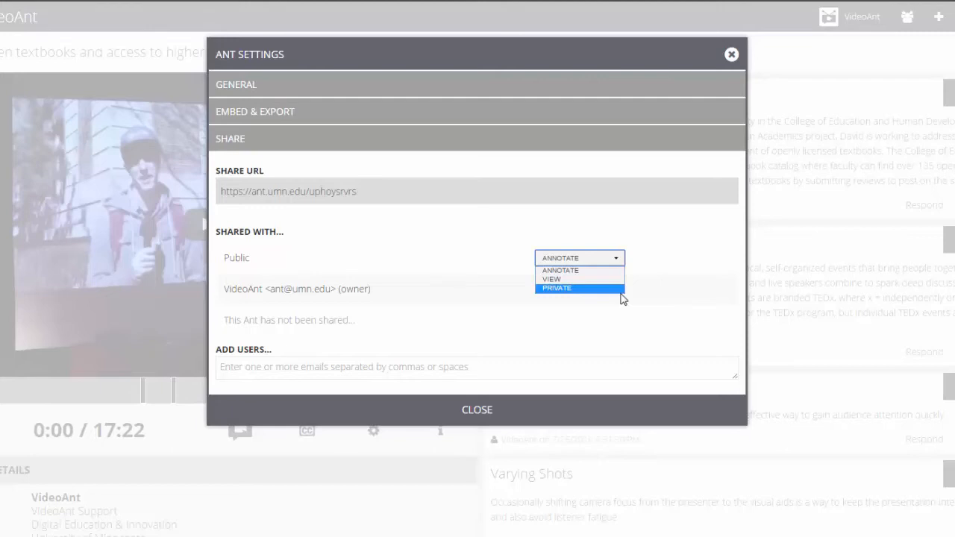
pyautogui.click(561, 270)
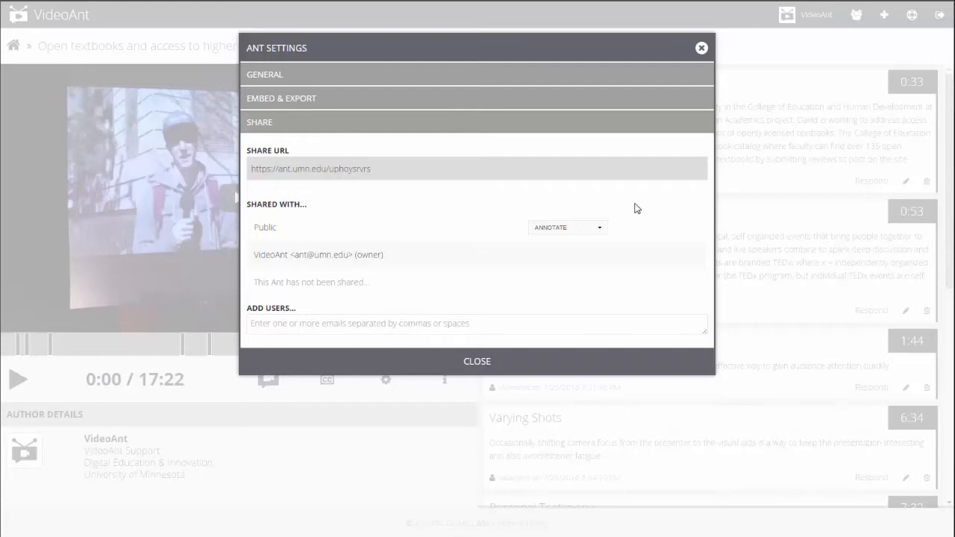
# - Set the Public permission under Shared With to PRIVATE
pyautogui.click(566, 227)
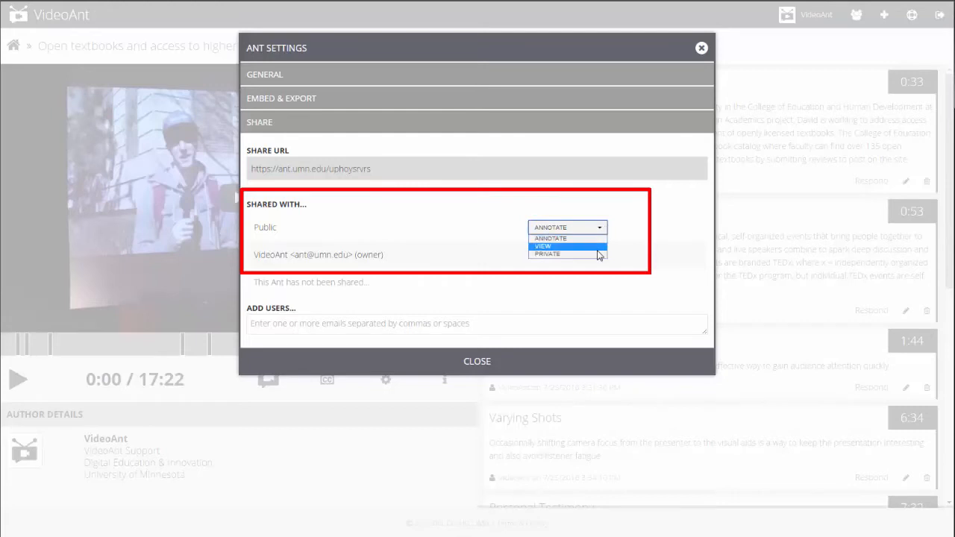
pyautogui.click(547, 254)
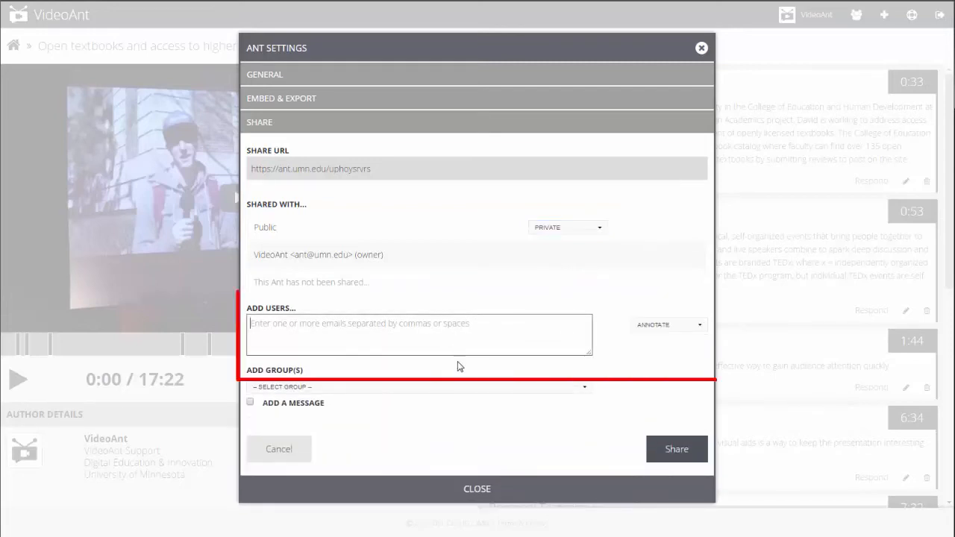
pyautogui.write('email')
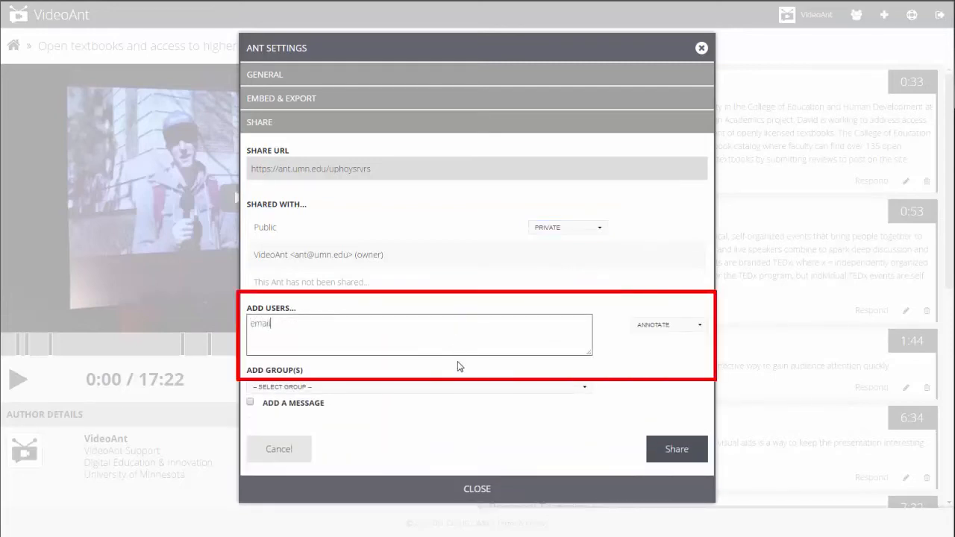
pyautogui.write('@u.')
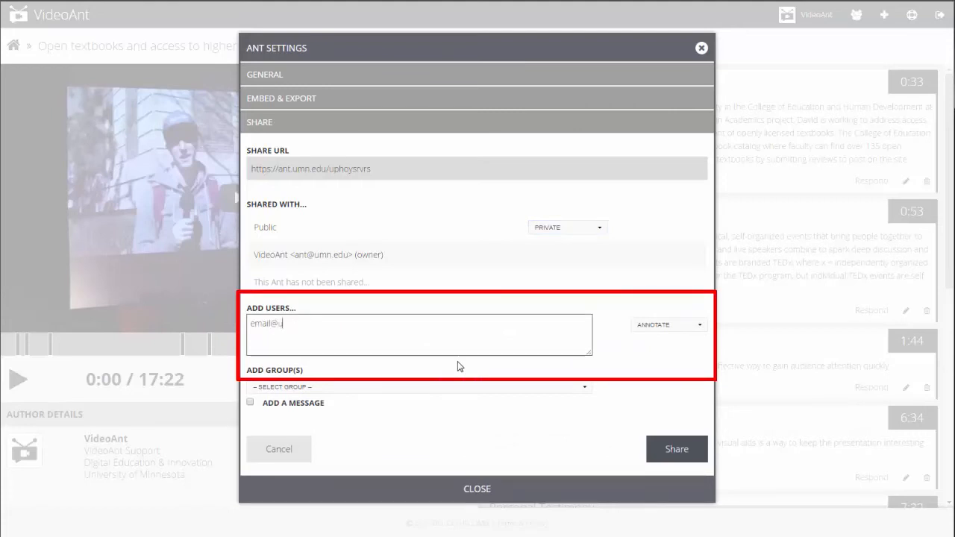
pyautogui.write('umn.edu')
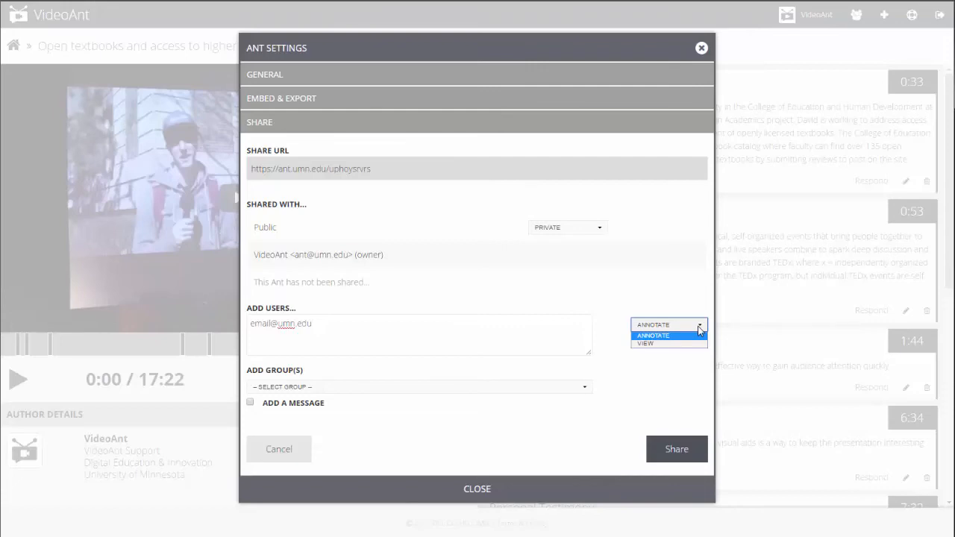
pyautogui.click(653, 335)
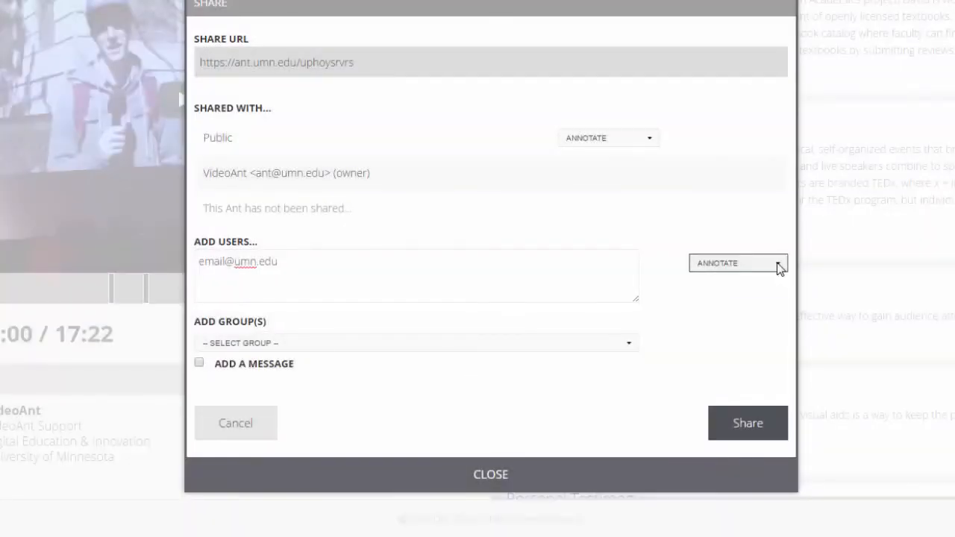
pyautogui.click(737, 262)
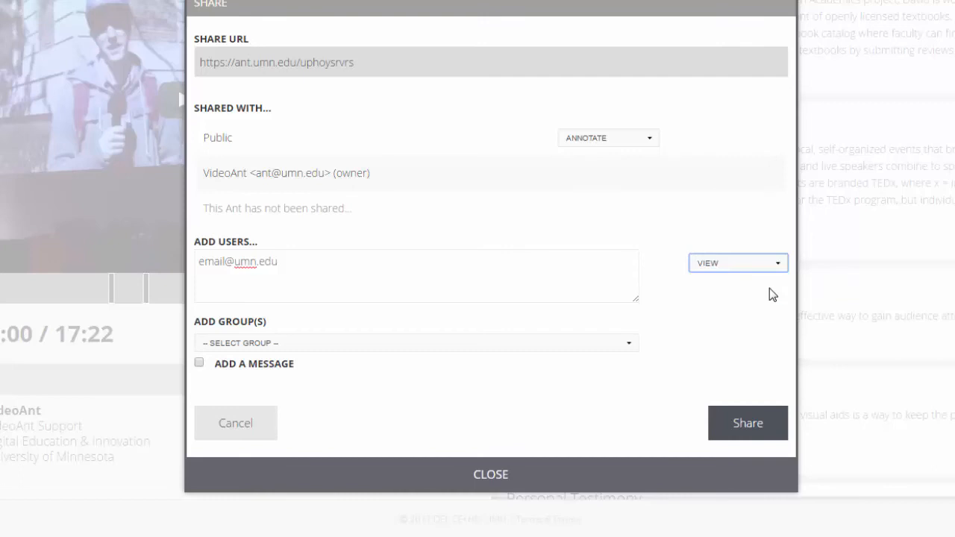
# - Share the ant with that user, close settings, and show VideoAnt's help page
pyautogui.click(748, 423)
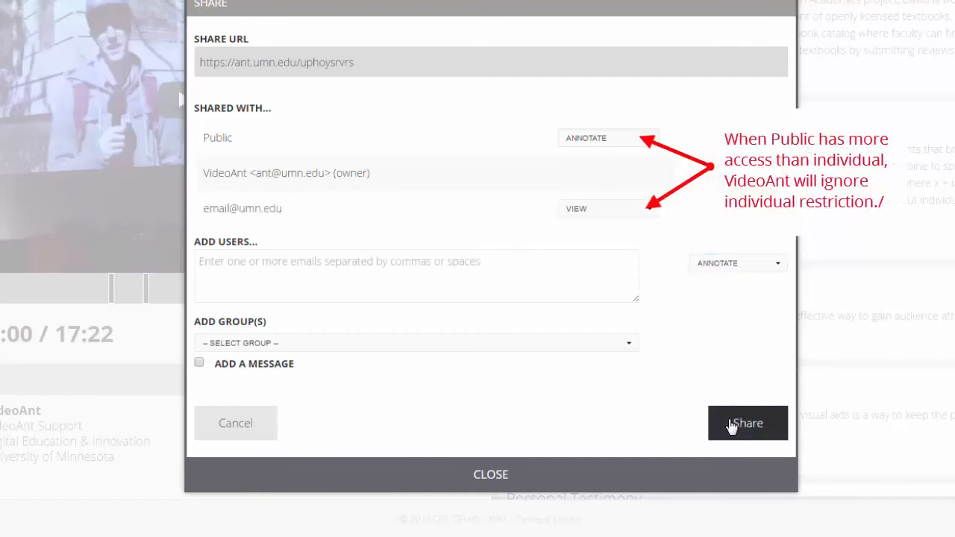
pyautogui.moveTo(712, 371)
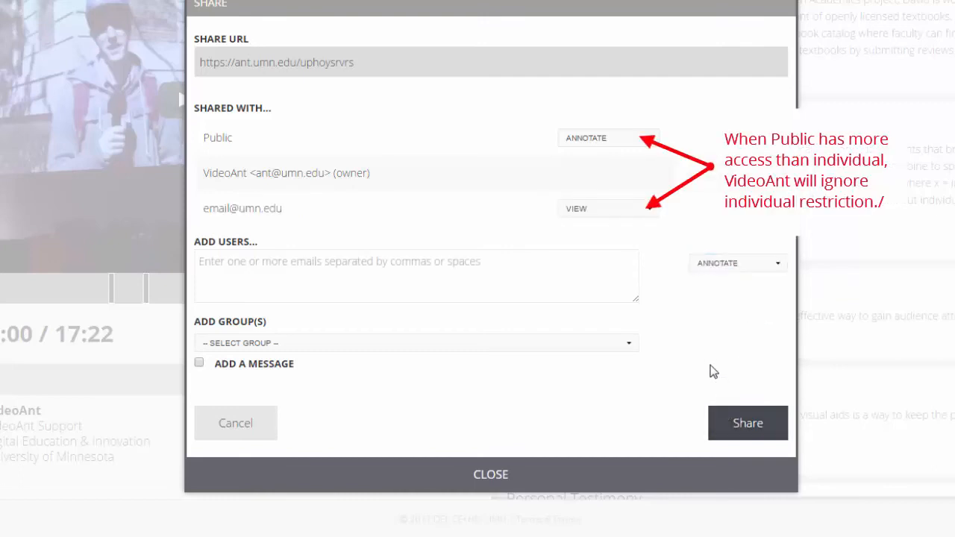
pyautogui.moveTo(703, 334)
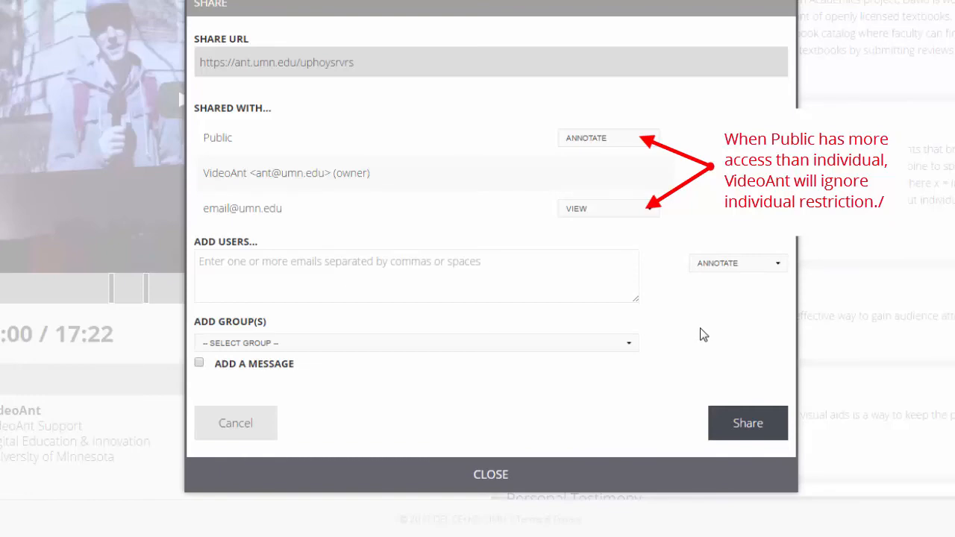
pyautogui.click(491, 474)
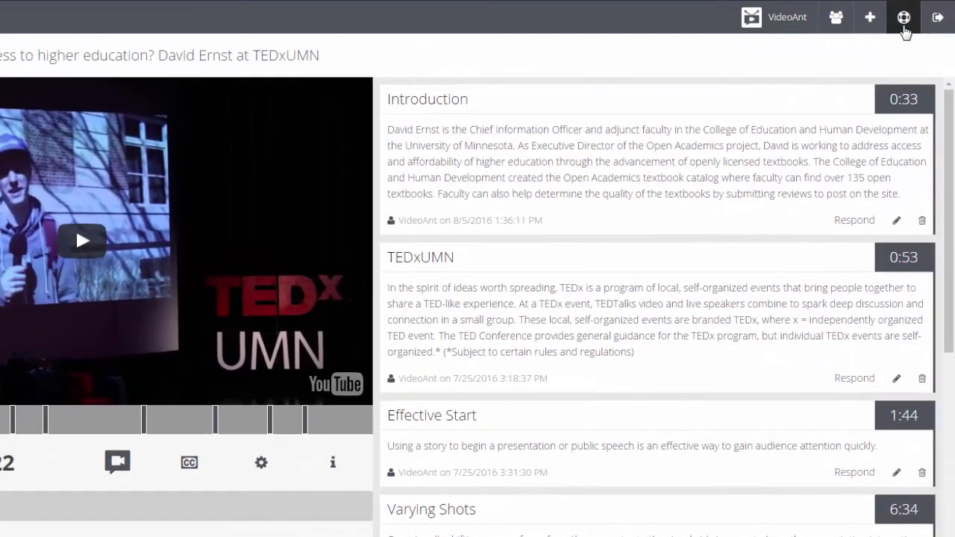
pyautogui.click(904, 18)
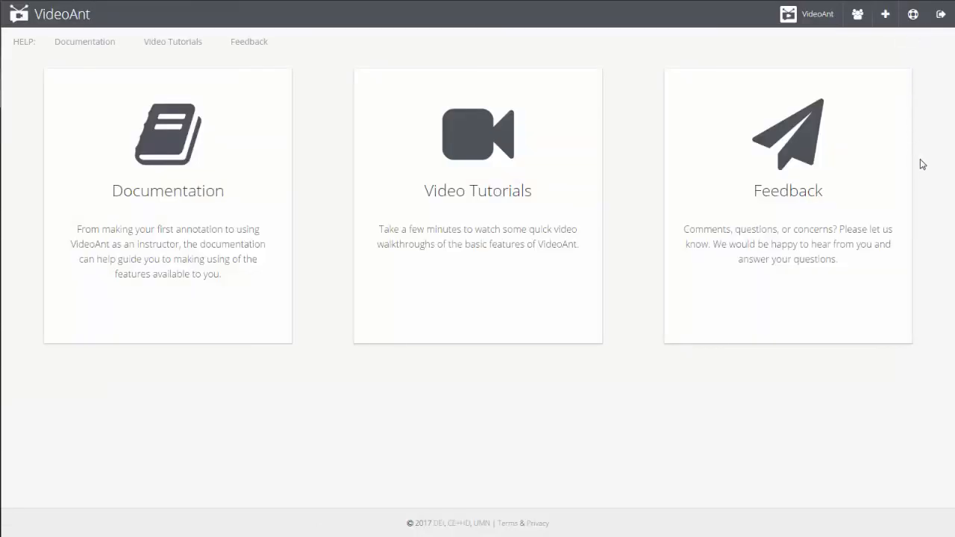